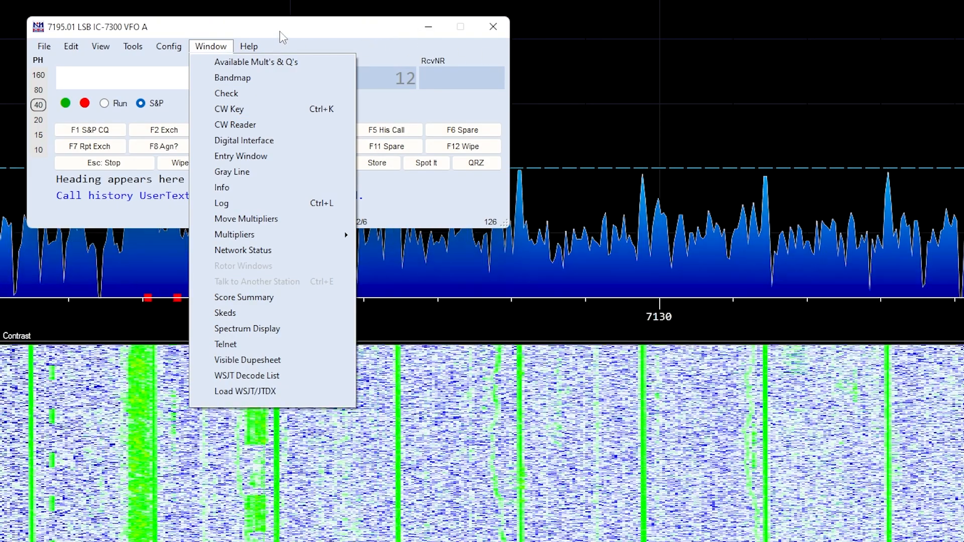
- Open the Configurer hardware settings listing the IC-7300 radio on COM3
left_click(214, 38)
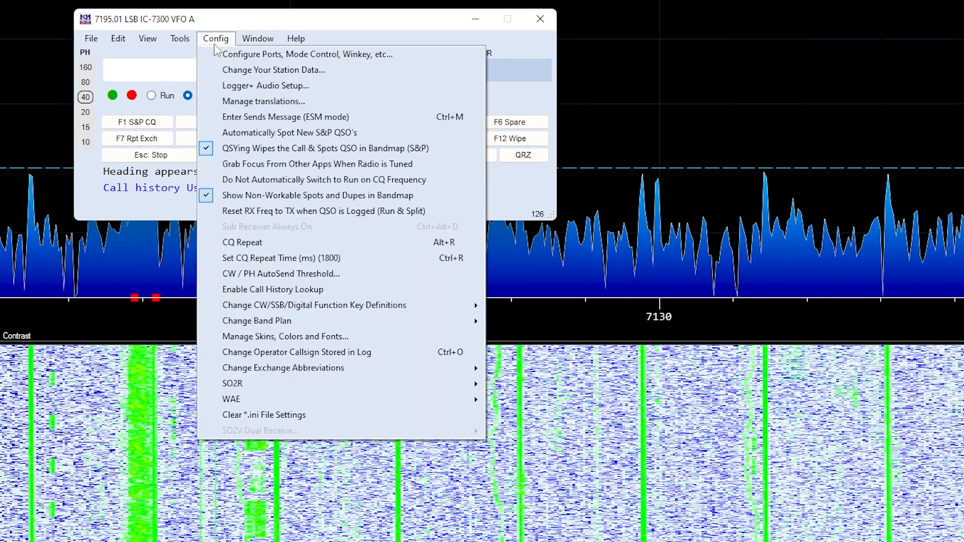
left_click(305, 54)
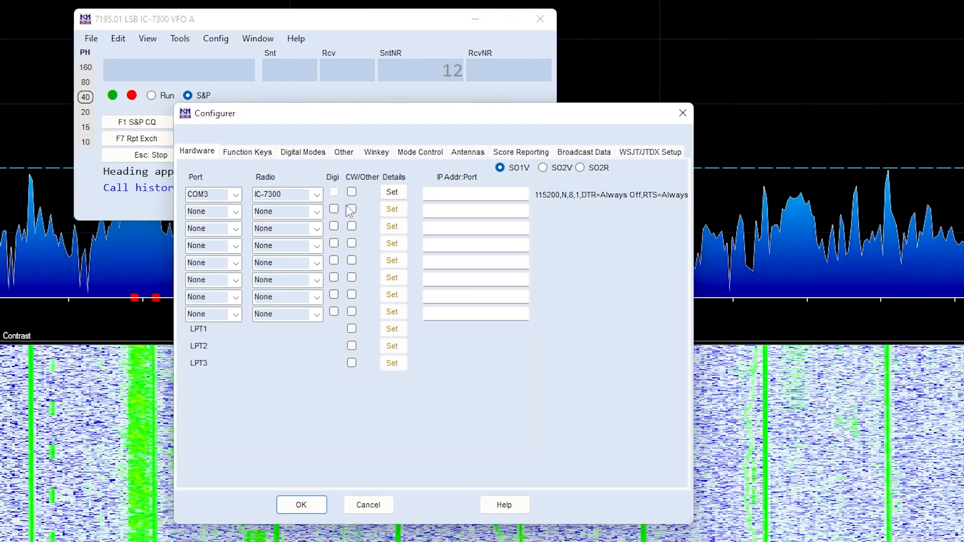
- Open the COM3 port details and keep the speed at 115200 (N-8-1)
left_click(393, 192)
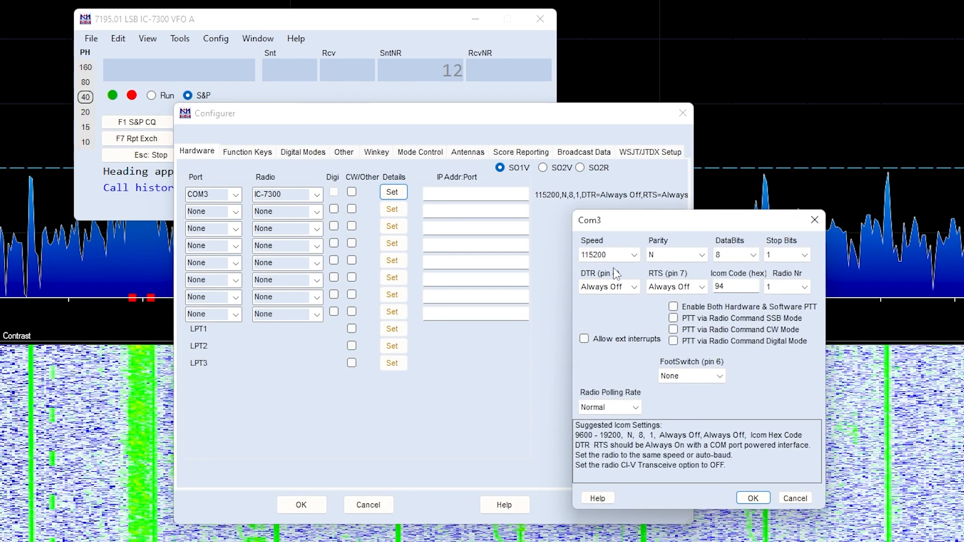
left_click(636, 254)
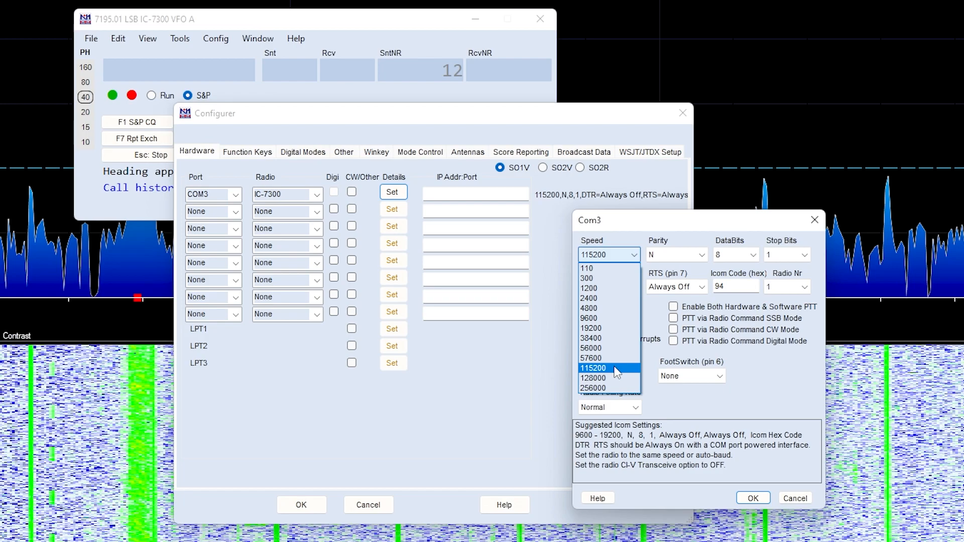
left_click(592, 368)
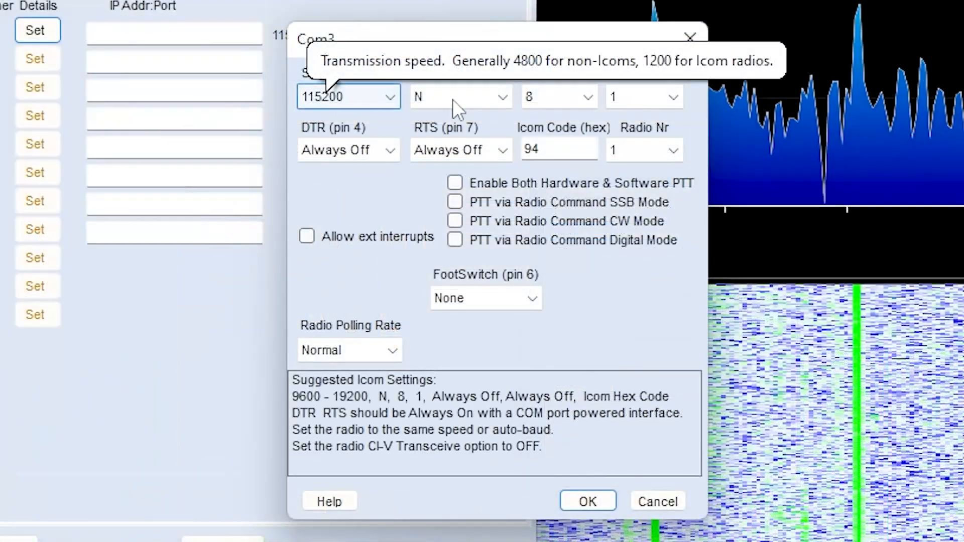
mouse_move(646, 162)
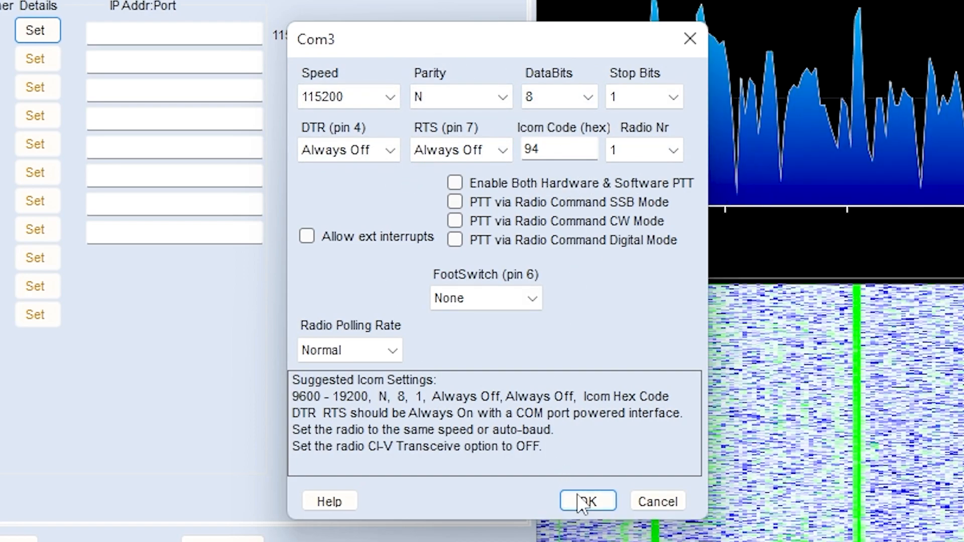
- Confirm the COM3 port settings with OK
left_click(585, 501)
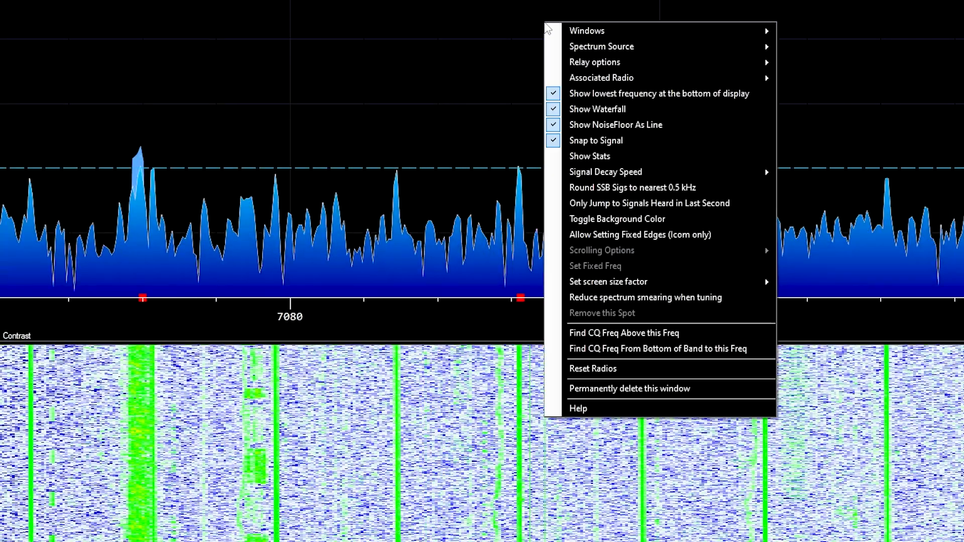
mouse_move(602, 46)
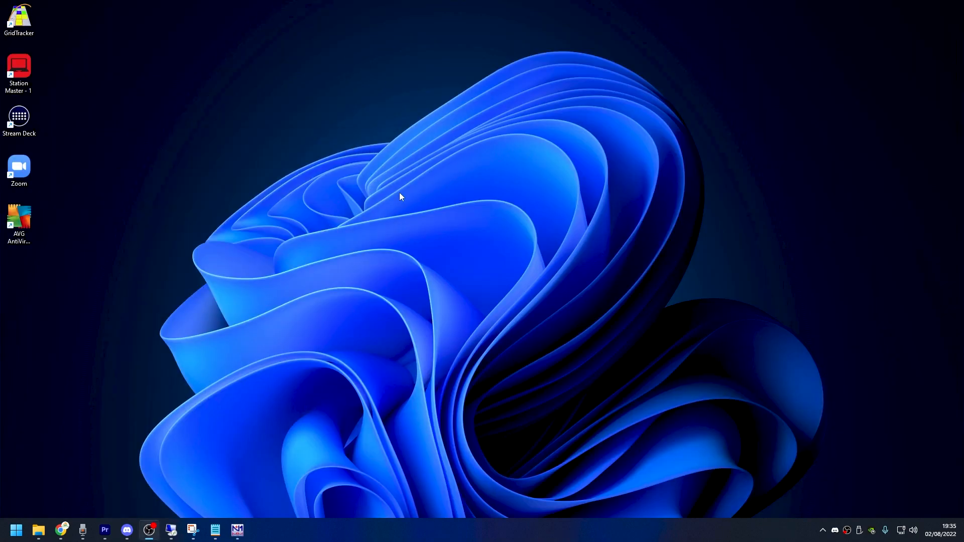
- Restore the IC-7300 Radio 1 Spectrum window with live spectrum and waterfall
left_click(237, 530)
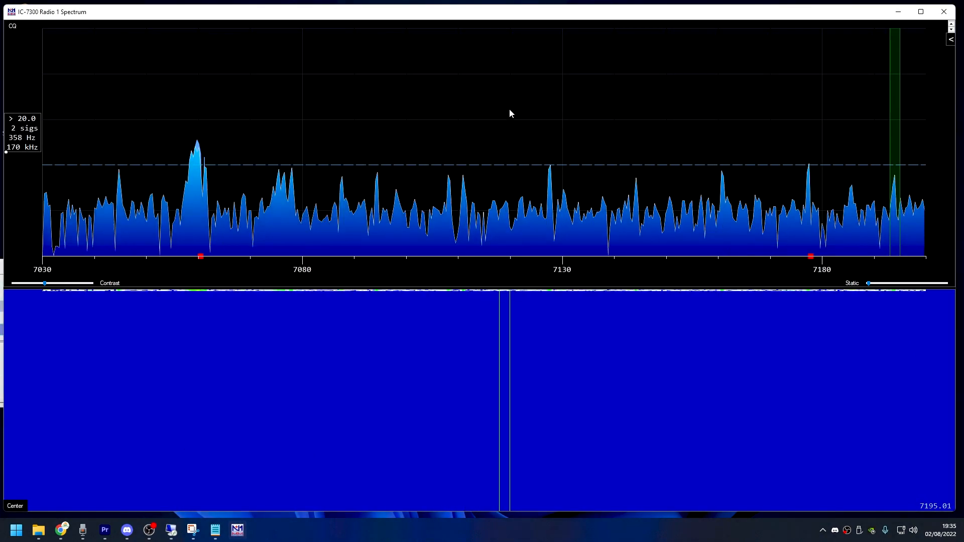